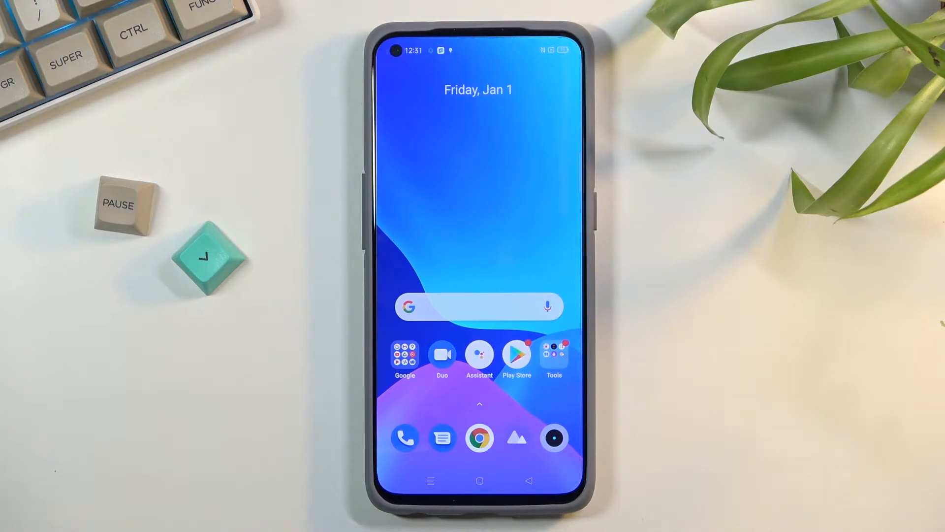
Step: Lock the phone with the power button so the screen goes dark
{"action": "left_click", "coordinate": [607, 193]}
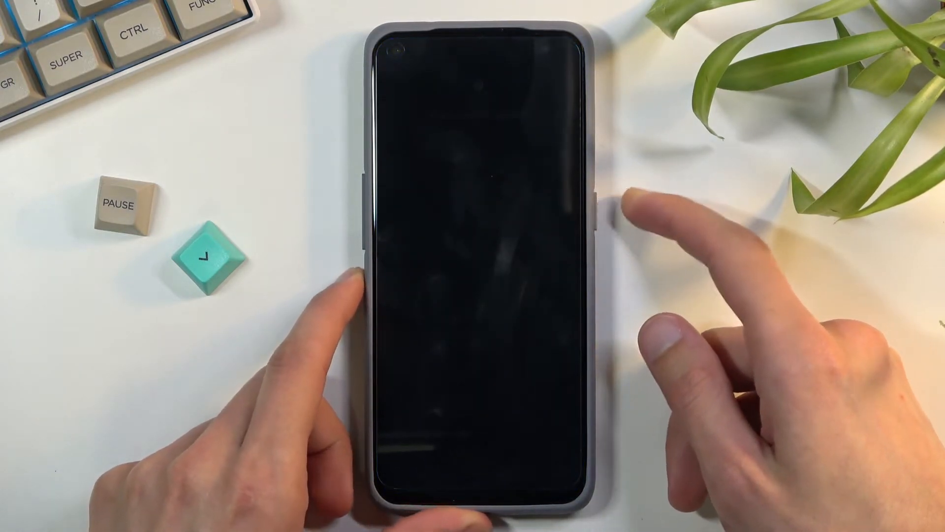
Step: Bring up the power menu with Power + Volume Up and power the phone off
{"action": "left_click", "coordinate": [607, 202]}
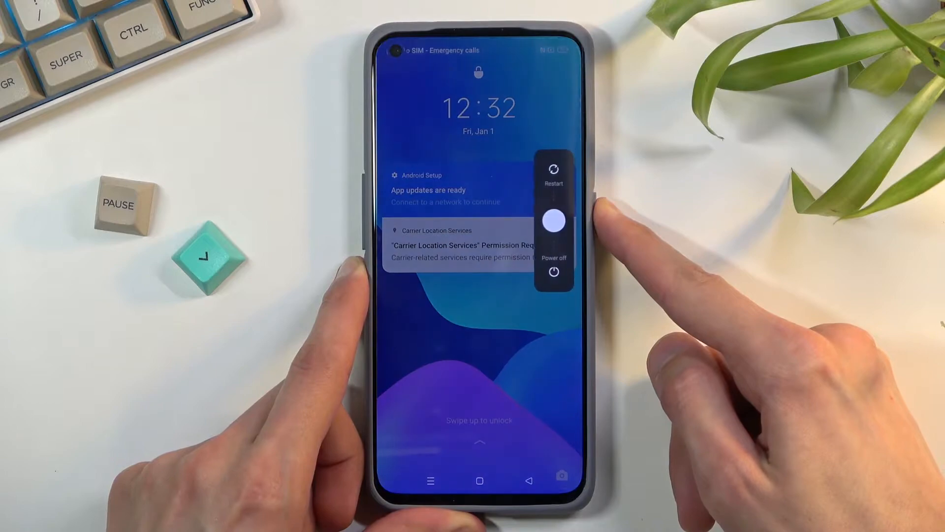
{"action": "left_click", "coordinate": [553, 174]}
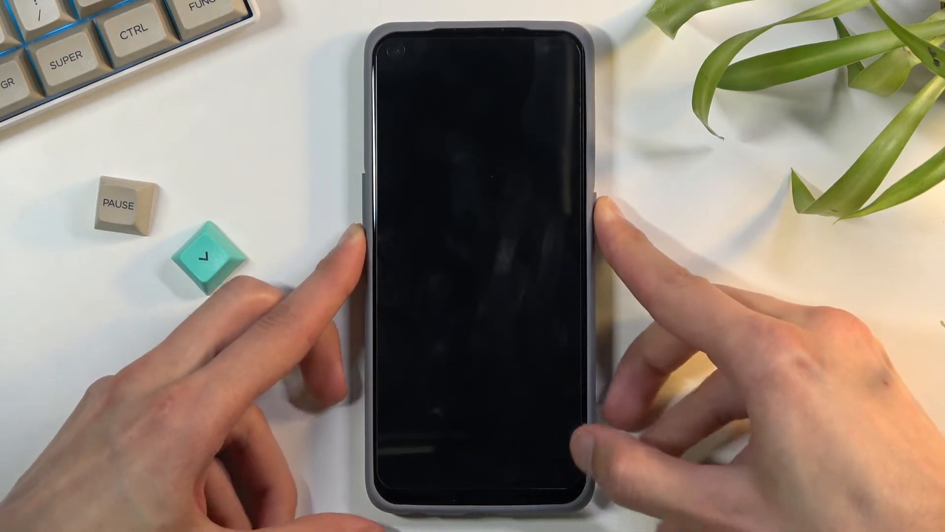
Step: Hold Power + Volume Down to boot into recovery's language selection screen
{"action": "left_click", "coordinate": [600, 188]}
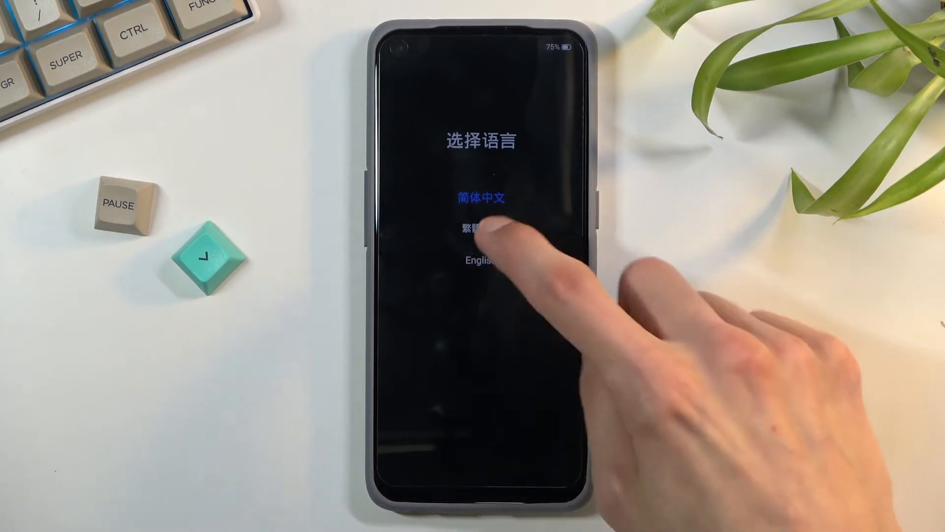
Step: Choose English, open Wipe data, and begin entering the verification code
{"action": "left_click", "coordinate": [479, 261]}
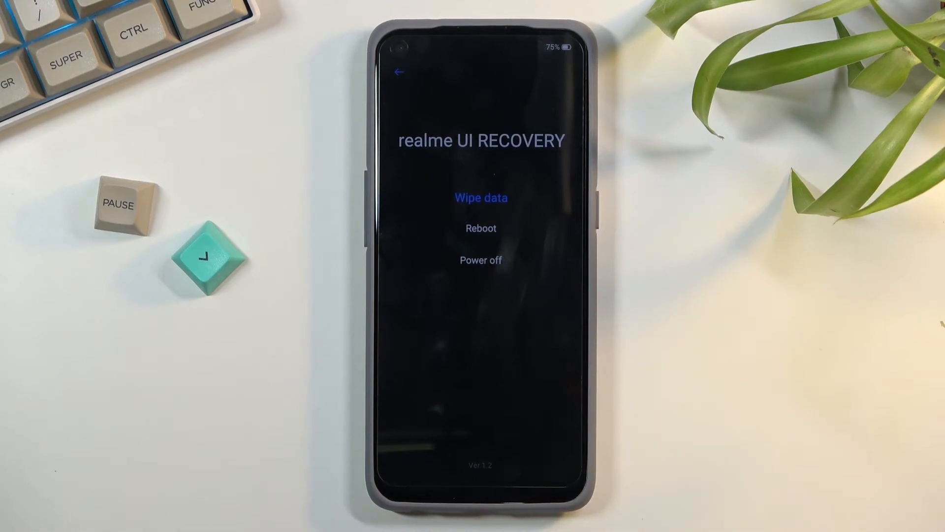
{"action": "left_click", "coordinate": [481, 197]}
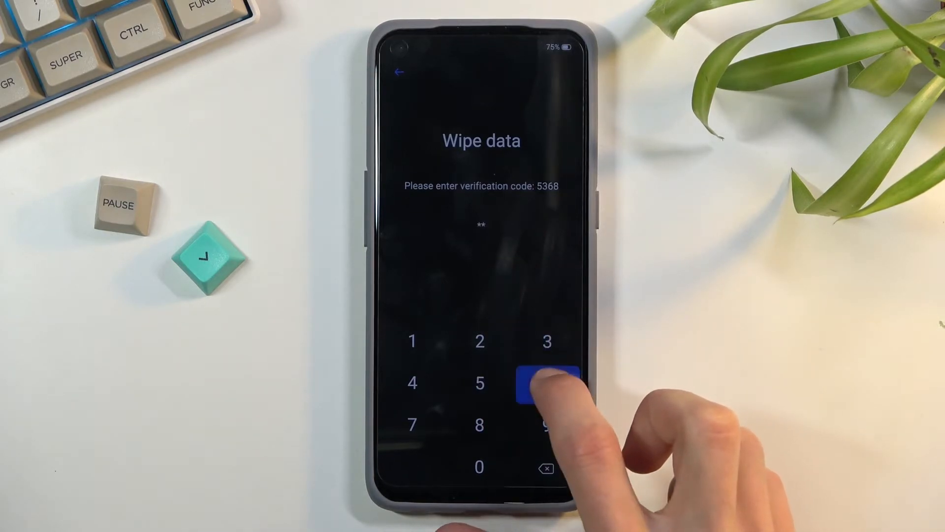
{"action": "left_click", "coordinate": [548, 383]}
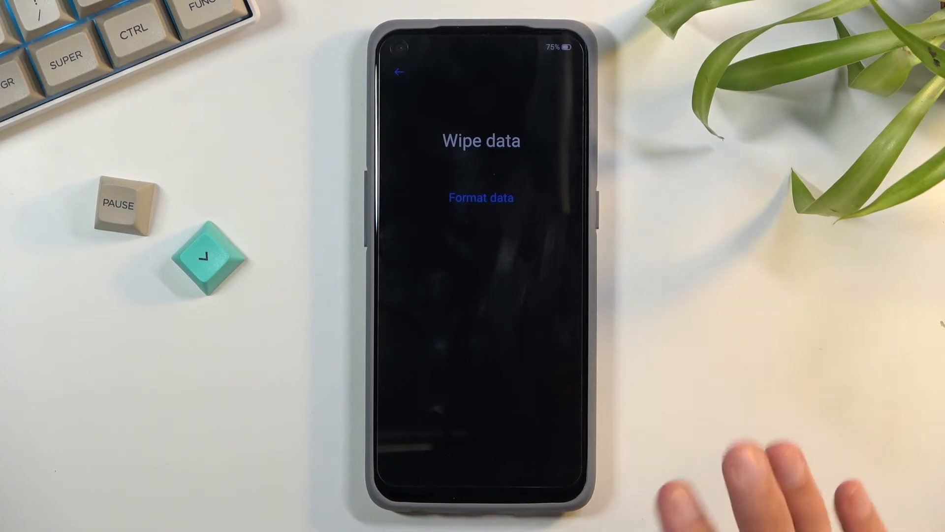
{"action": "left_click", "coordinate": [402, 72]}
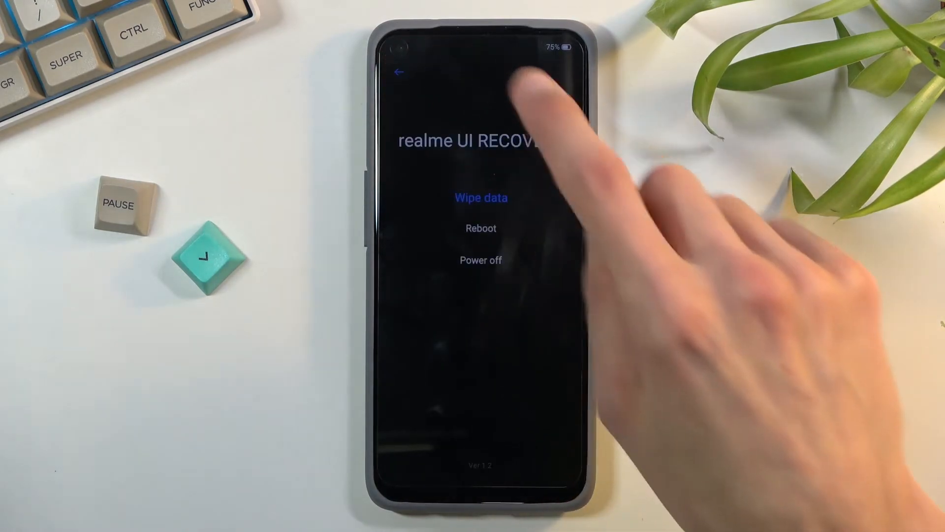
{"action": "left_click", "coordinate": [480, 197]}
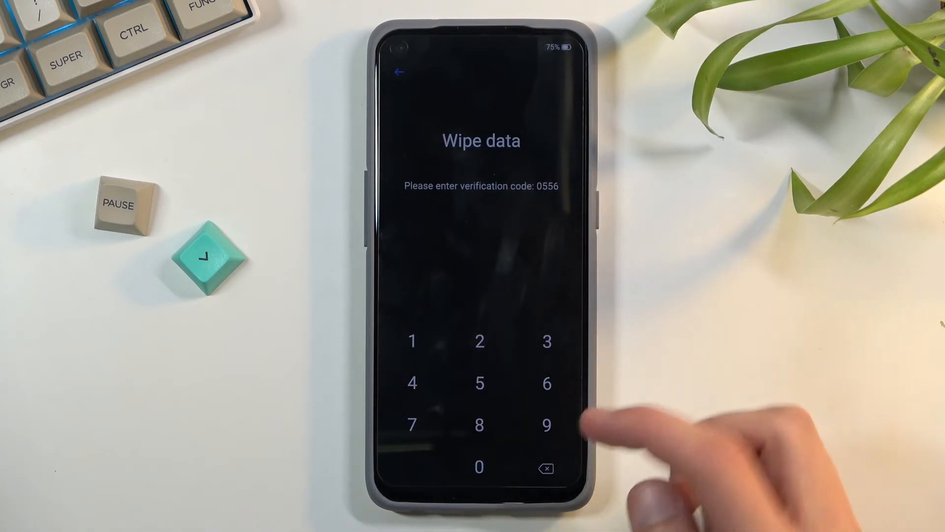
{"action": "left_click", "coordinate": [546, 424]}
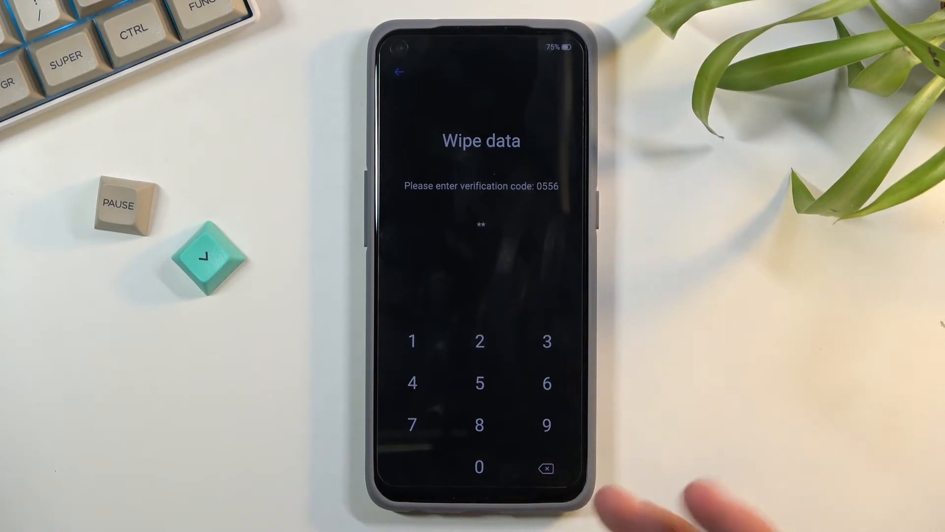
{"action": "left_click", "coordinate": [545, 468]}
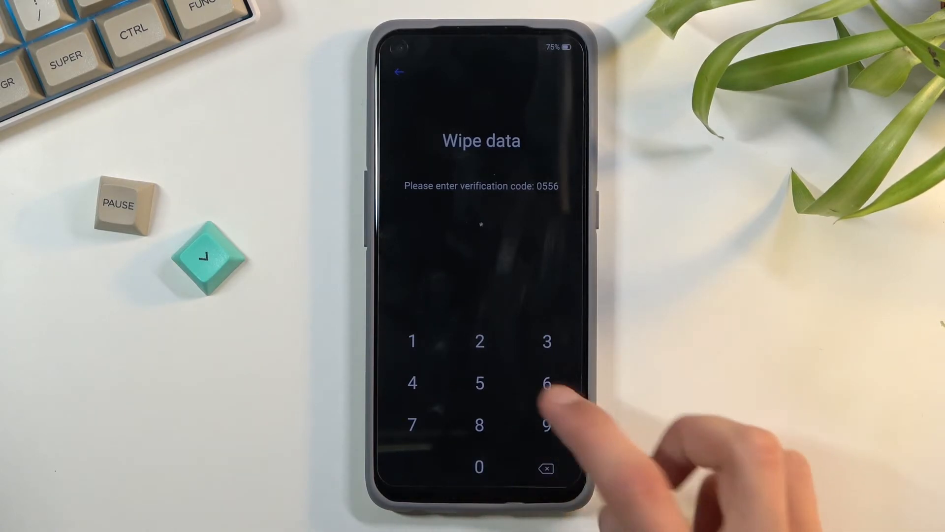
{"action": "left_click", "coordinate": [546, 384]}
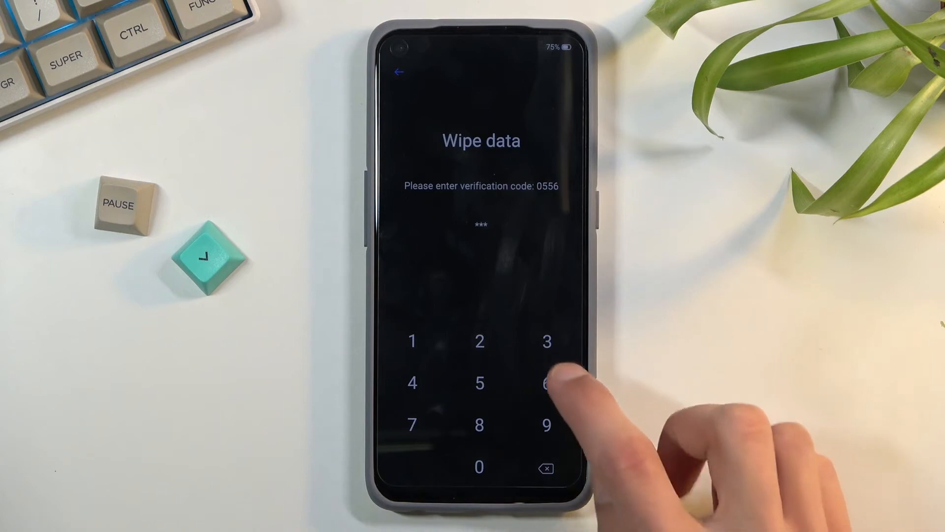
{"action": "left_click", "coordinate": [547, 382]}
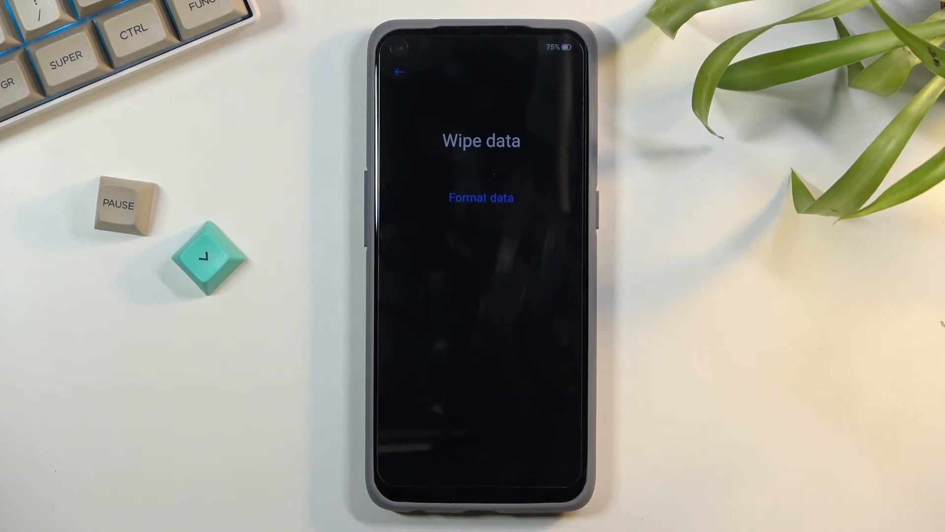
{"action": "left_click", "coordinate": [480, 197]}
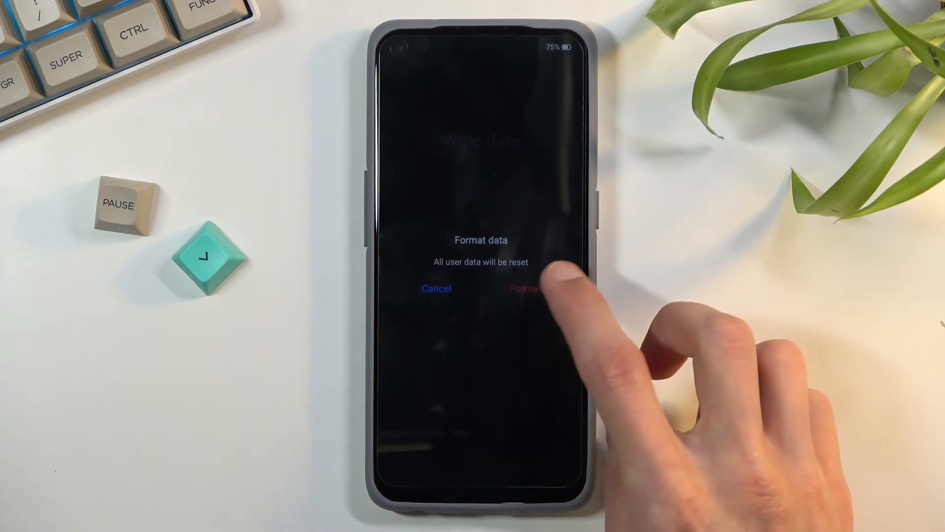
{"action": "left_click", "coordinate": [527, 288]}
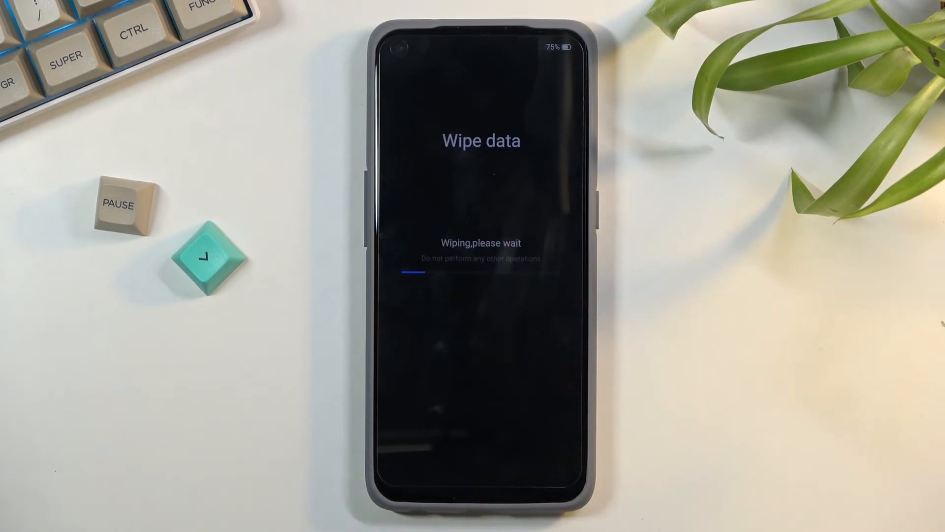